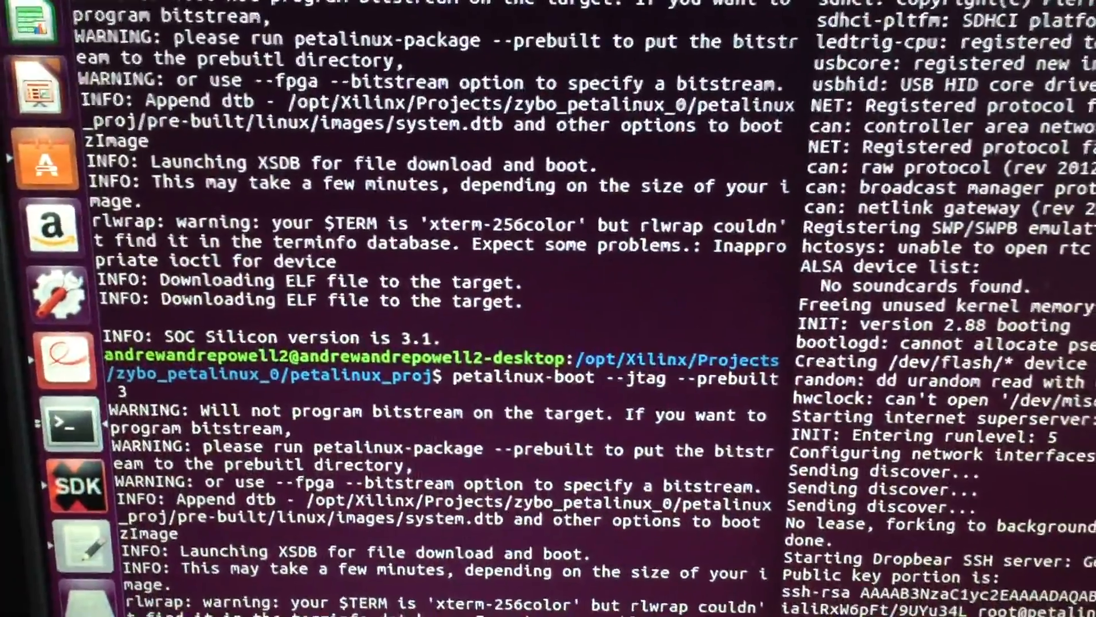
# Step: Scroll through the JTAG boot log until the petalinux_proj login prompt appears
pyautogui.scroll(-3)
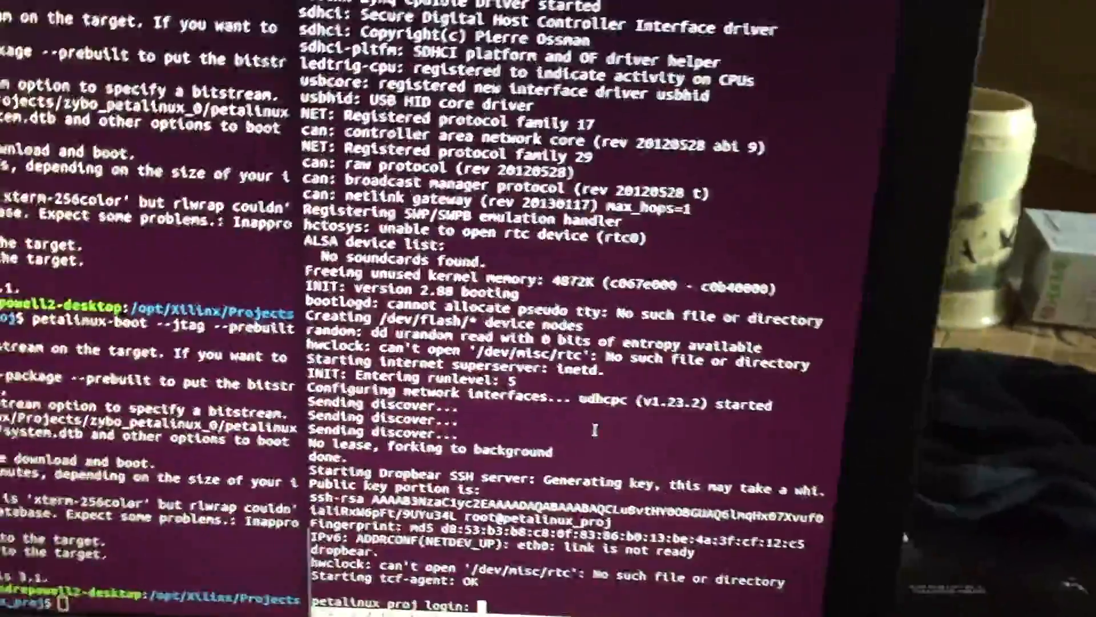
# Step: Log in to the serial console as root and run cd /bin
pyautogui.write('root')
pyautogui.write('cd /b')
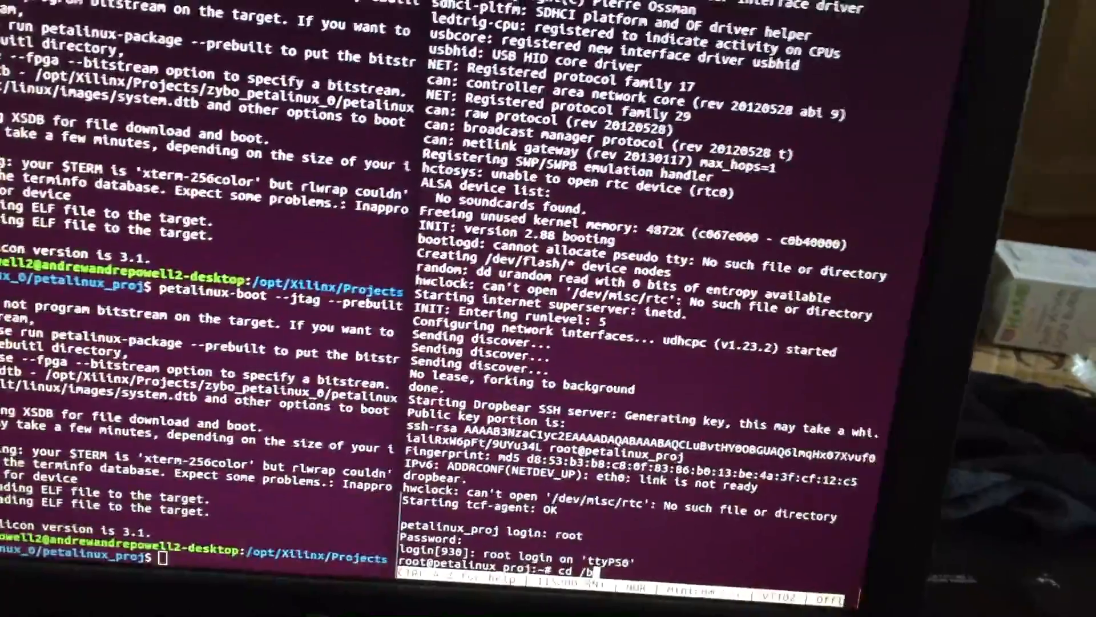
pyautogui.press('Return')
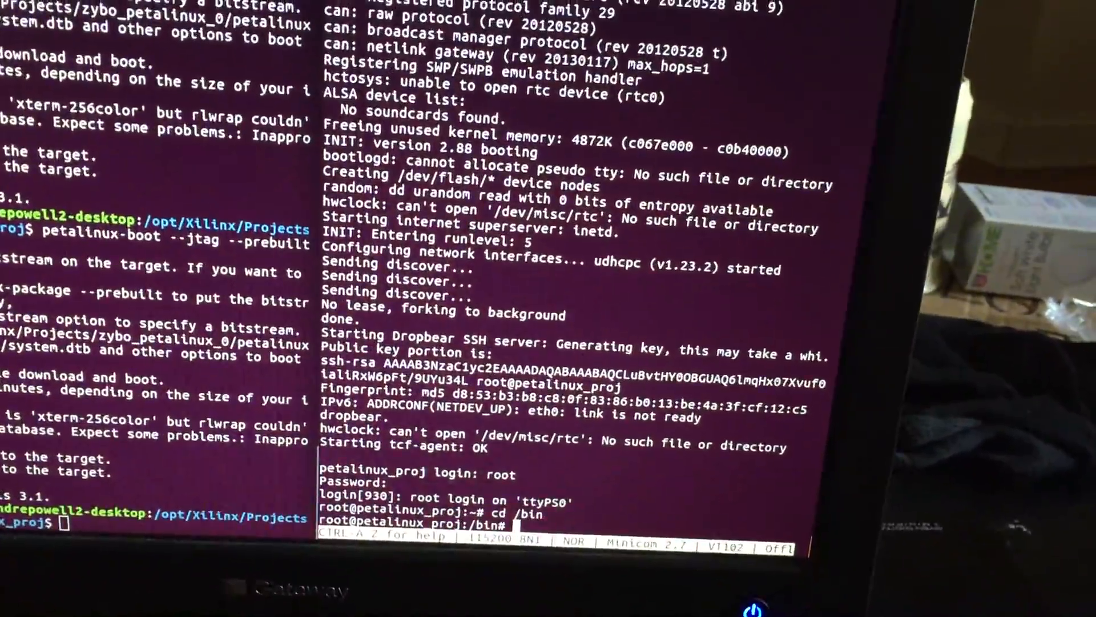